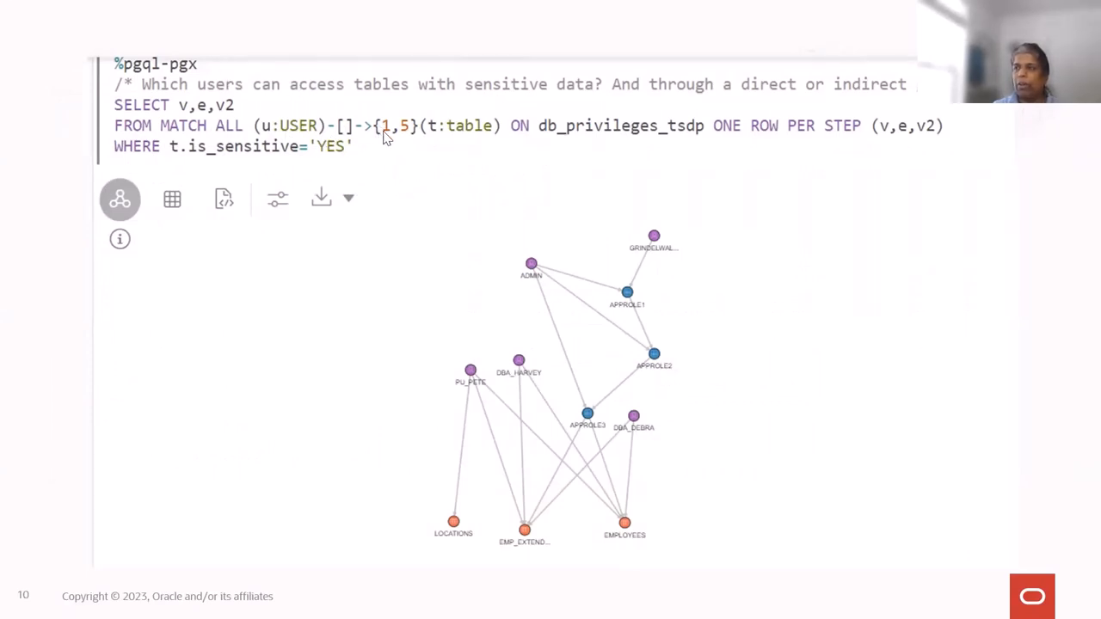
mouse_move(370, 152)
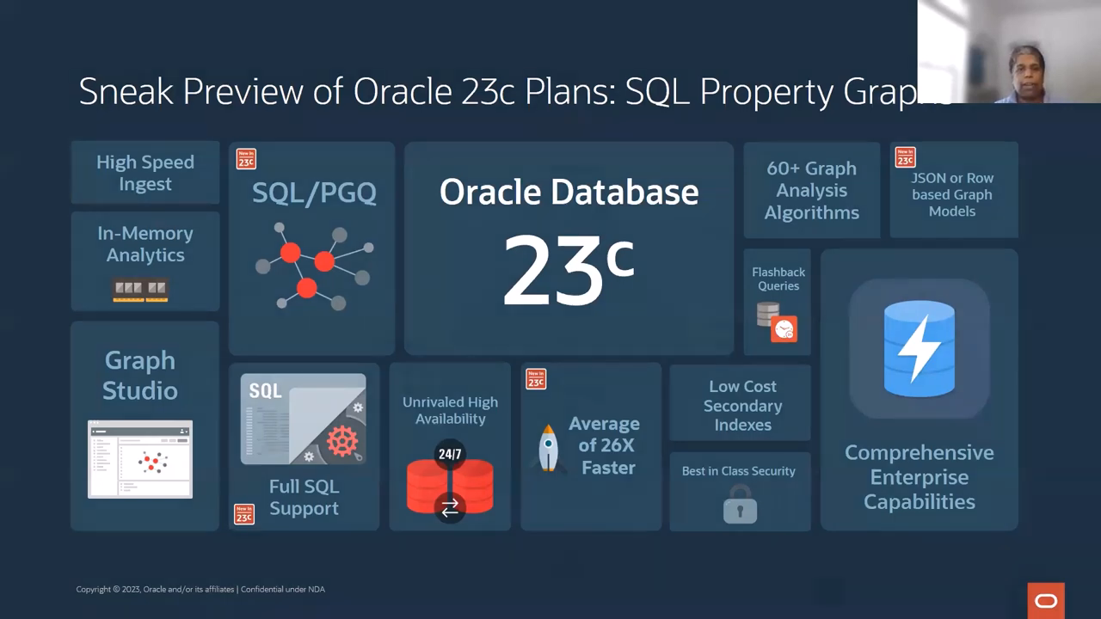
Advance to the Oracle Energy and Water data-sharing flywheel slide
key(Right)
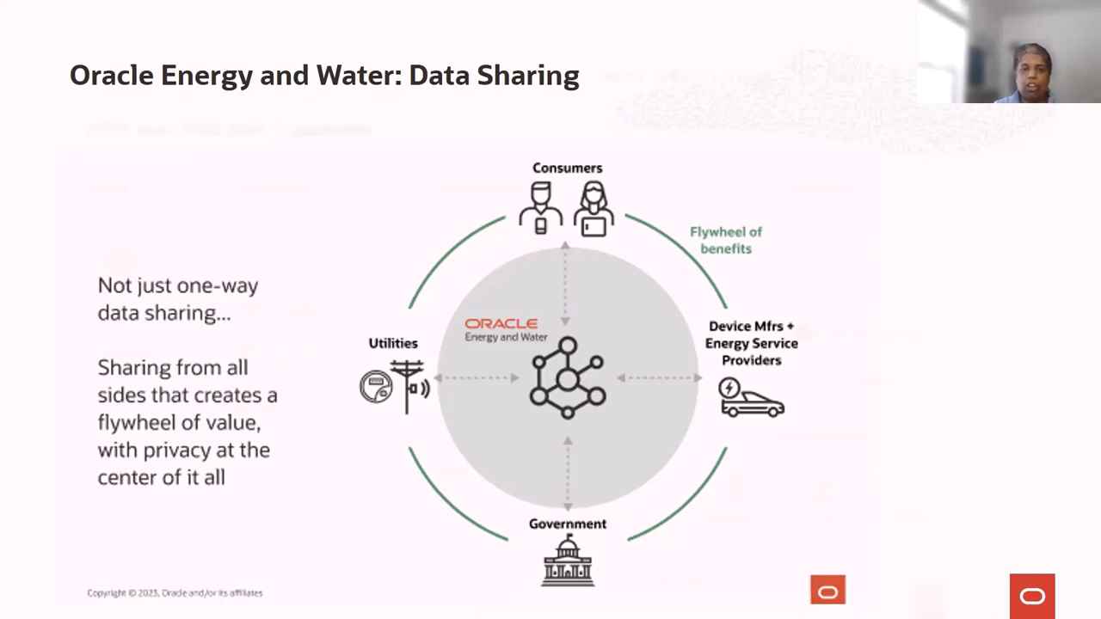
Advance to the OEW Data Platform Ecosystem knowledge graphs slide
key(Right)
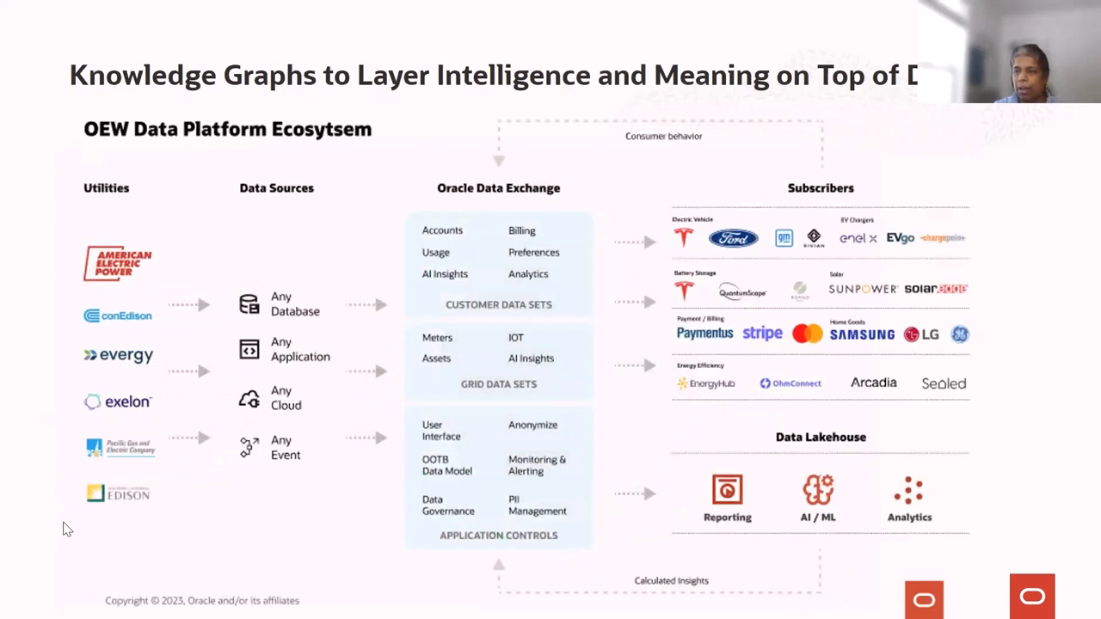
mouse_move(133, 530)
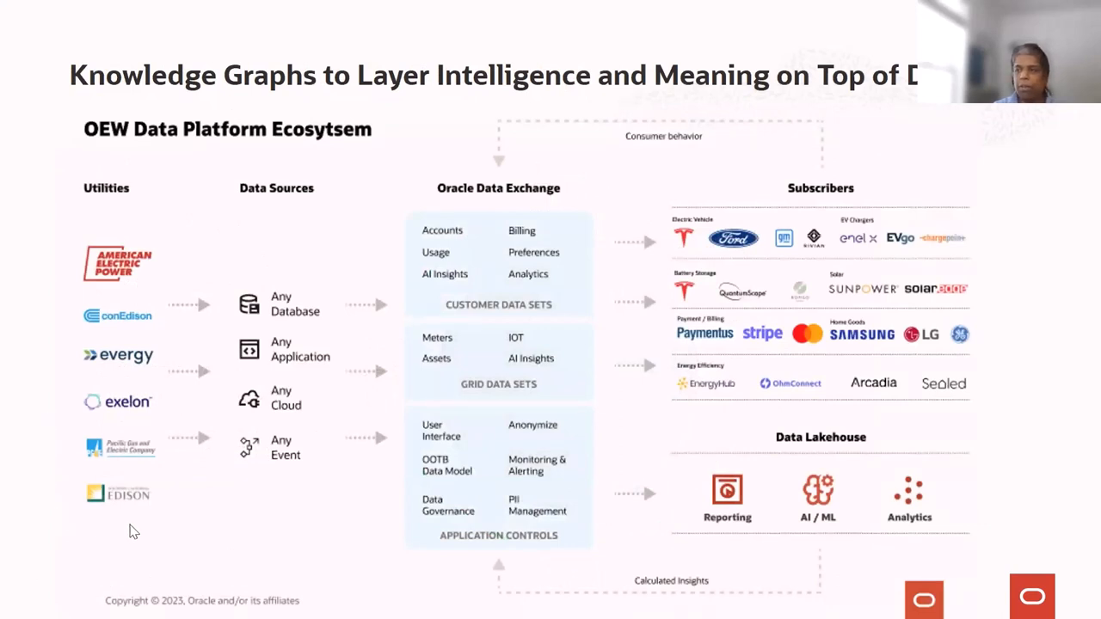
mouse_move(422, 361)
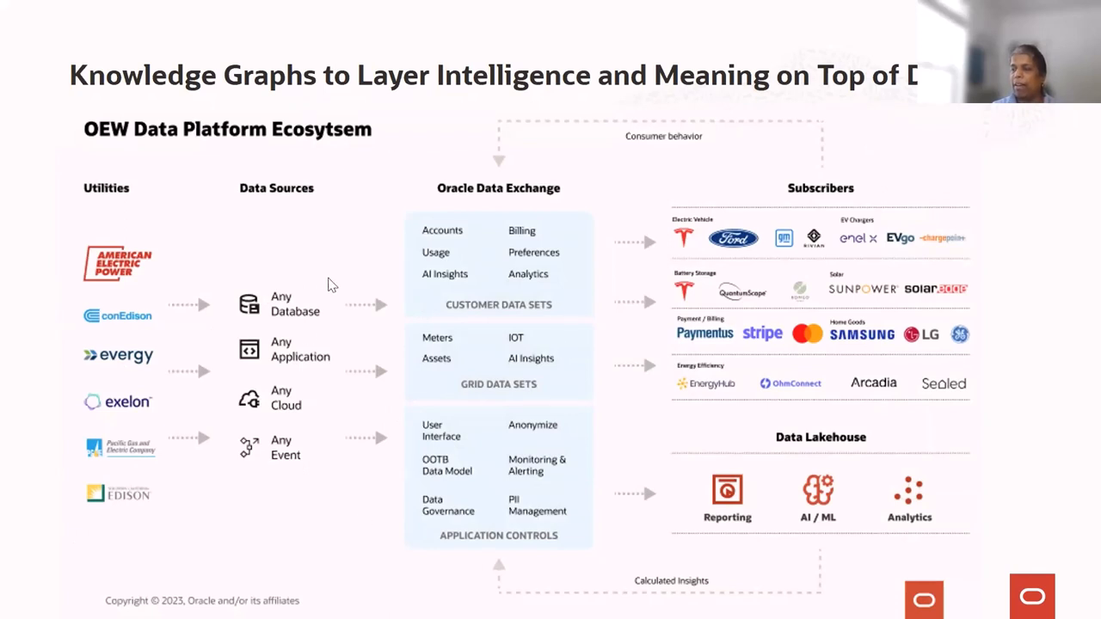
mouse_move(406, 306)
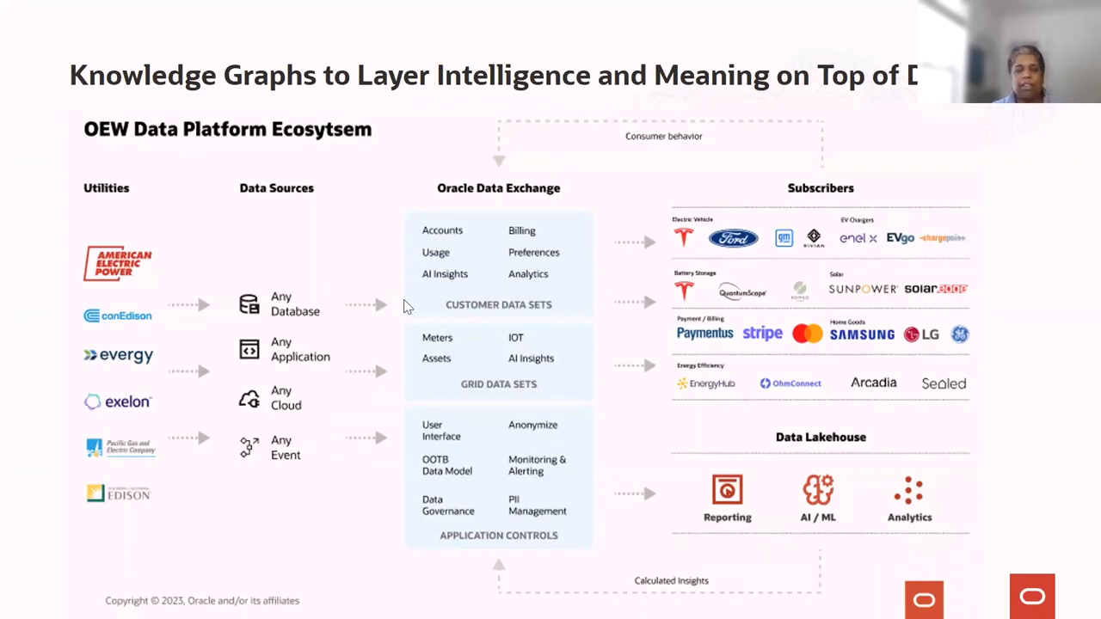
mouse_move(338, 312)
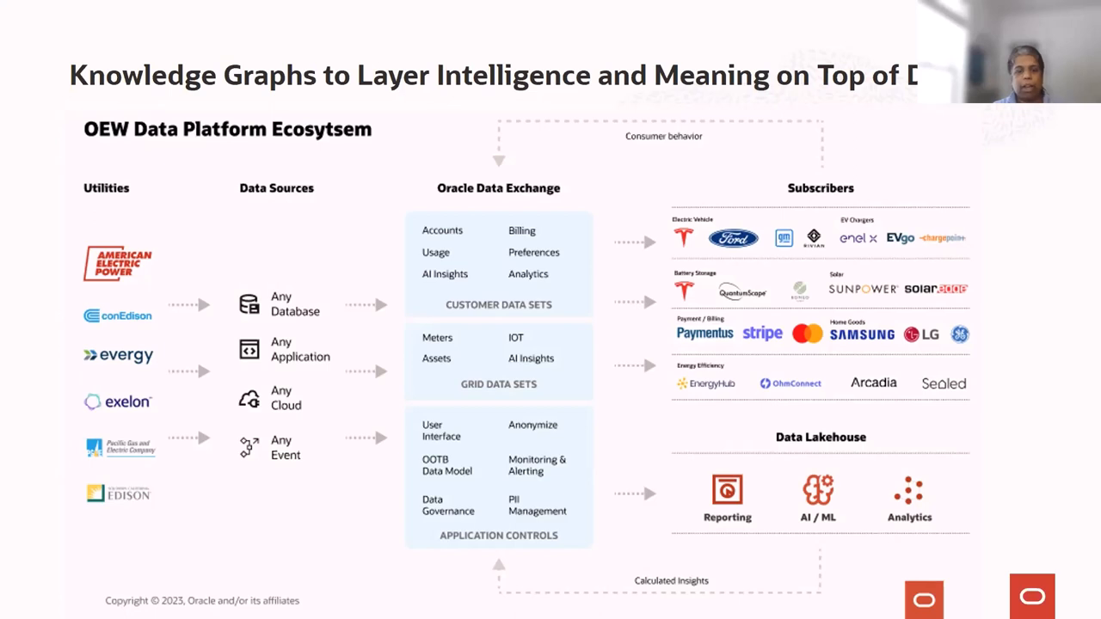
Advance to the closing Thank you slide with the Oracle graph database link
key(Right)
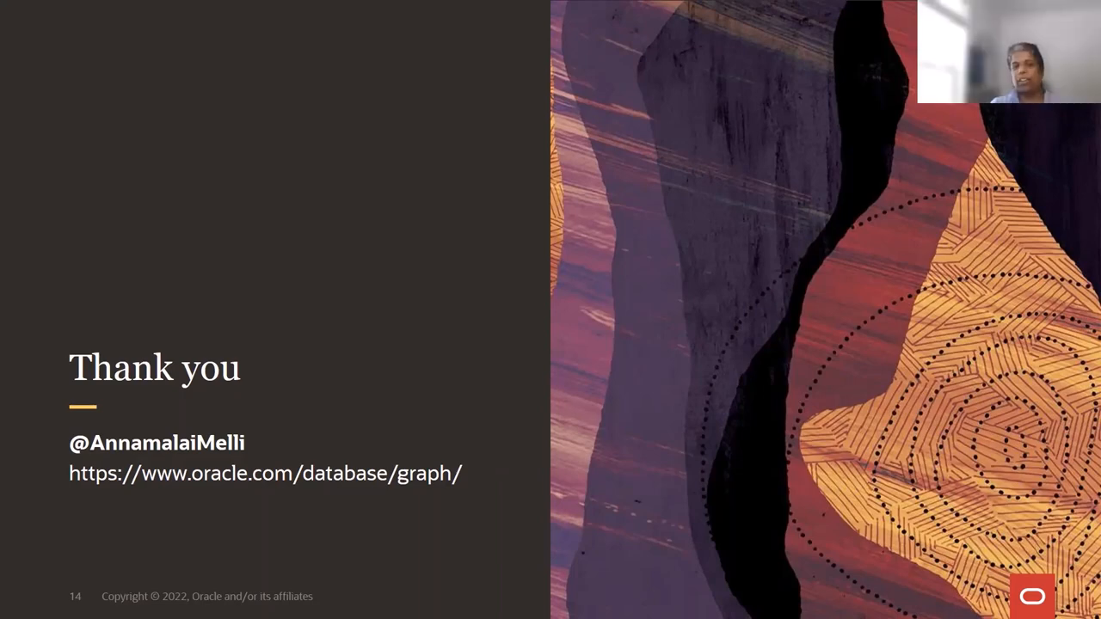